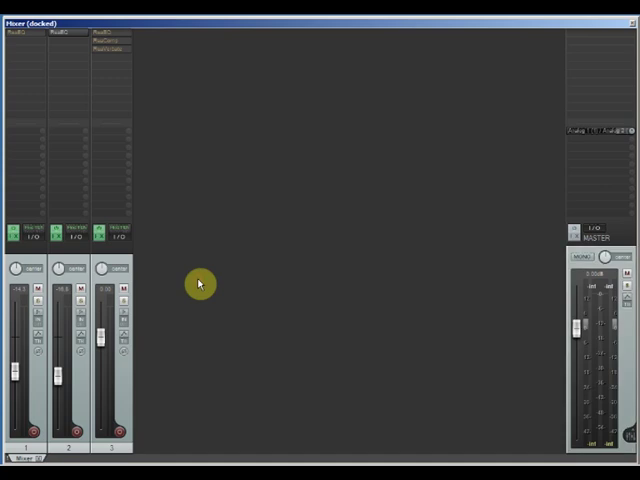
mouse_move(176, 280)
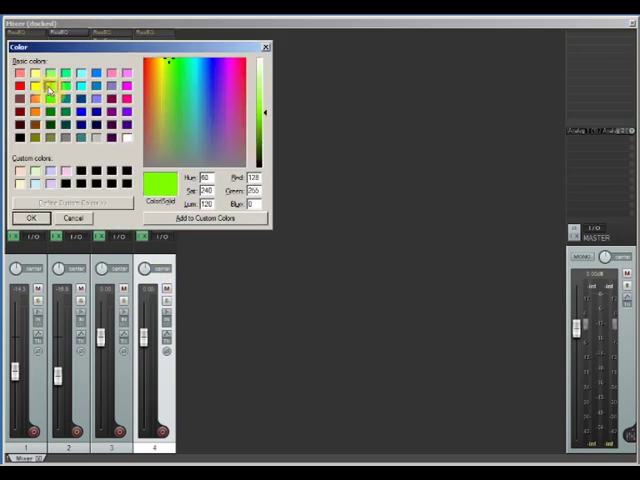
Confirm bright green as the new fourth track's custom colour.
click(30, 218)
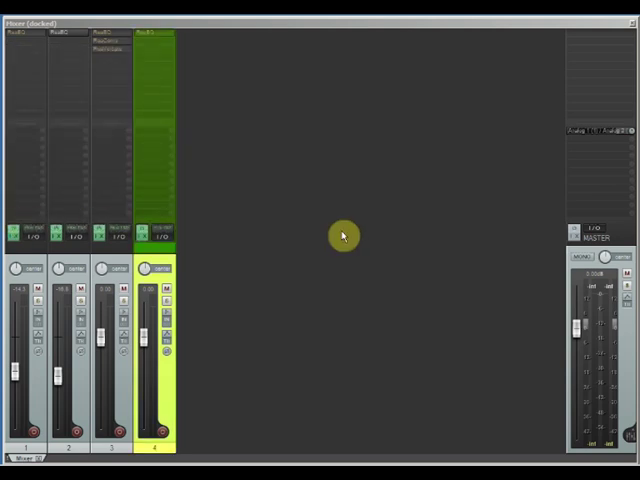
mouse_move(348, 272)
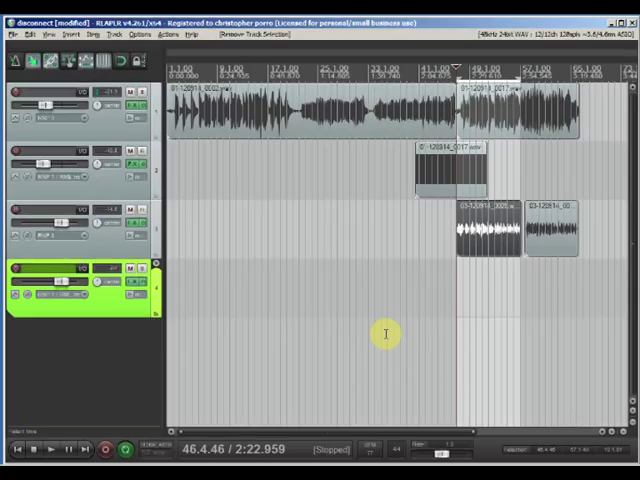
mouse_move(120, 130)
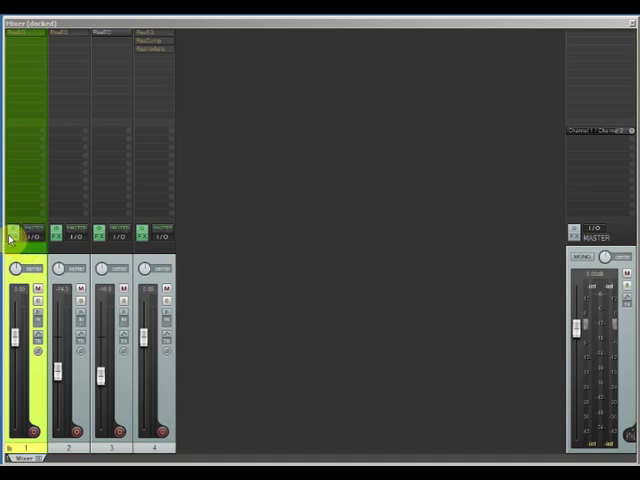
Insert ReaComp after the EQ on the folder track with a lowered threshold.
click(12, 238)
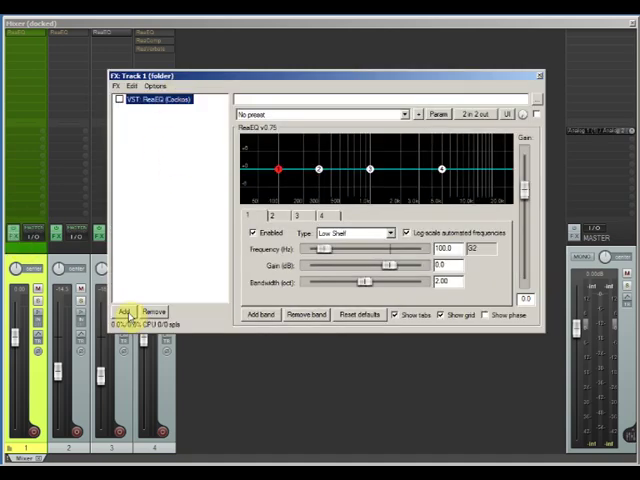
click(124, 312)
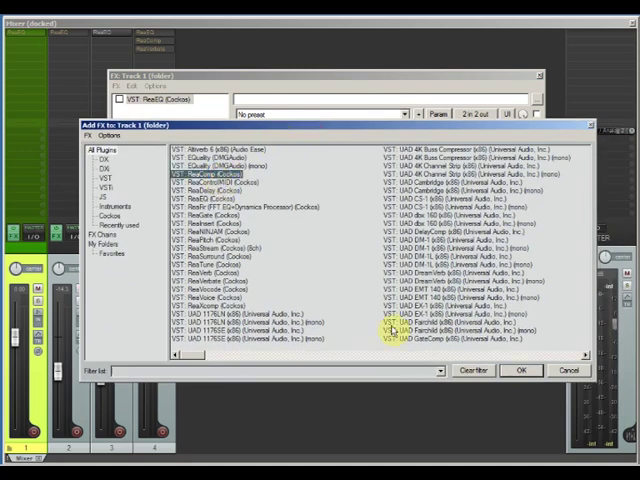
click(520, 370)
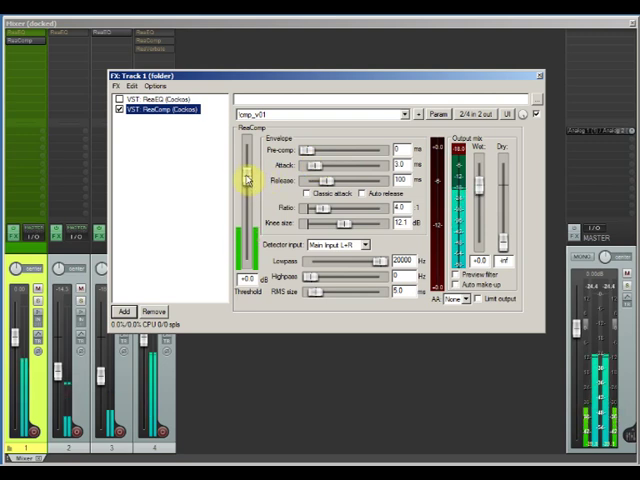
drag(246, 178, 246, 222)
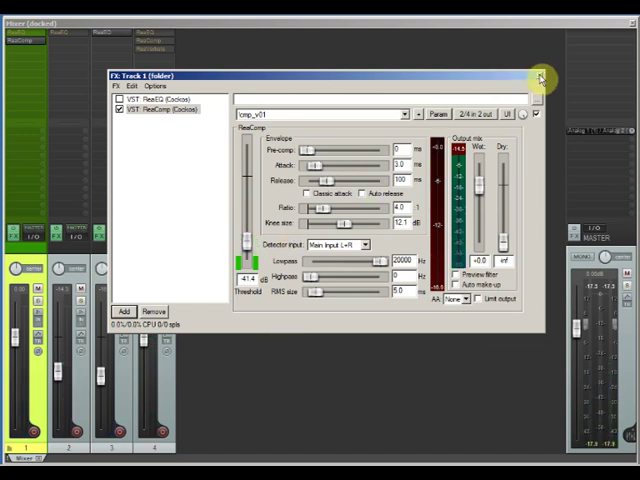
click(540, 76)
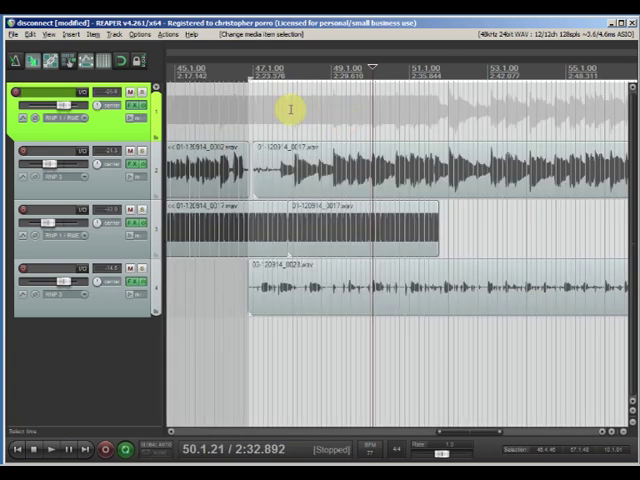
click(104, 240)
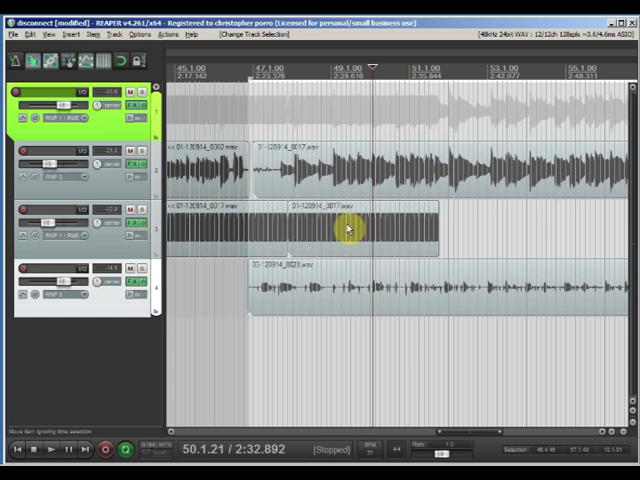
mouse_move(336, 296)
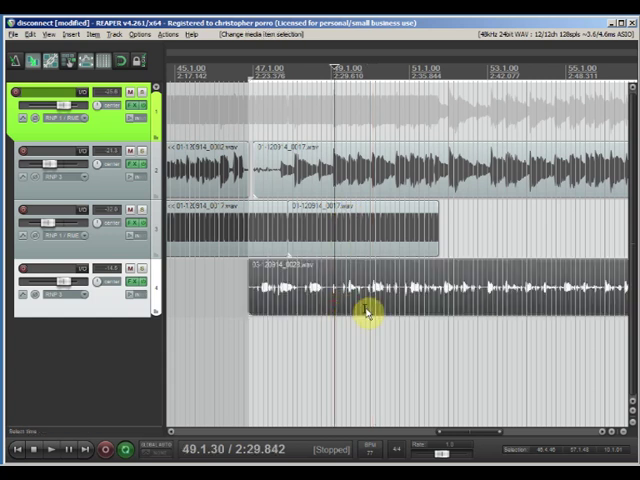
click(372, 312)
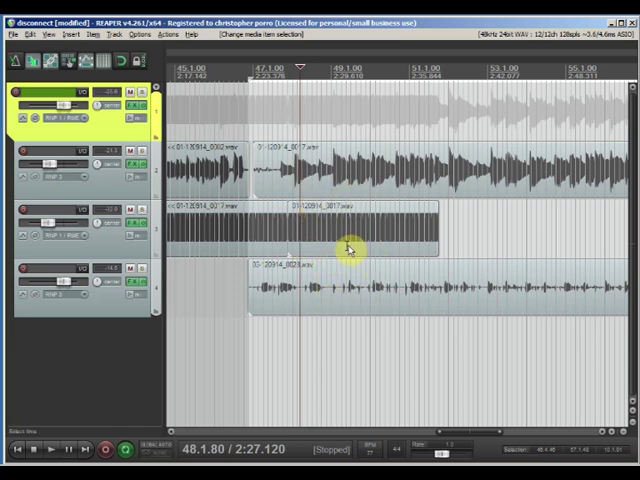
mouse_move(332, 178)
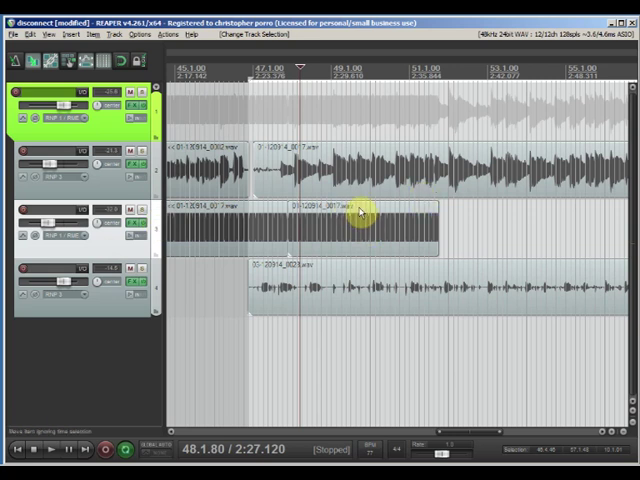
Drag the middle child track's later split piece right, then back near its start.
click(358, 212)
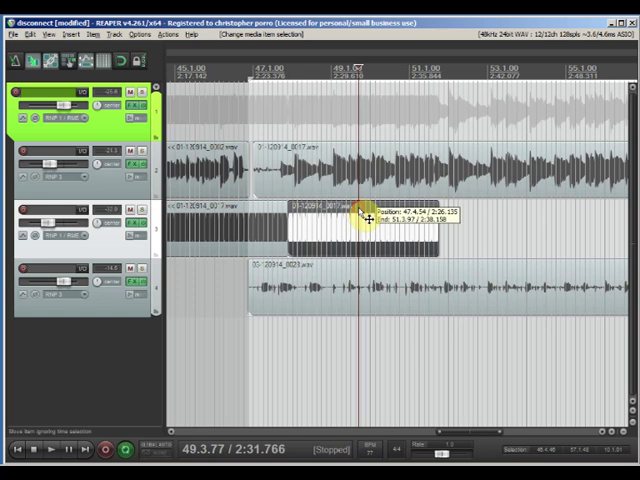
drag(360, 220, 372, 220)
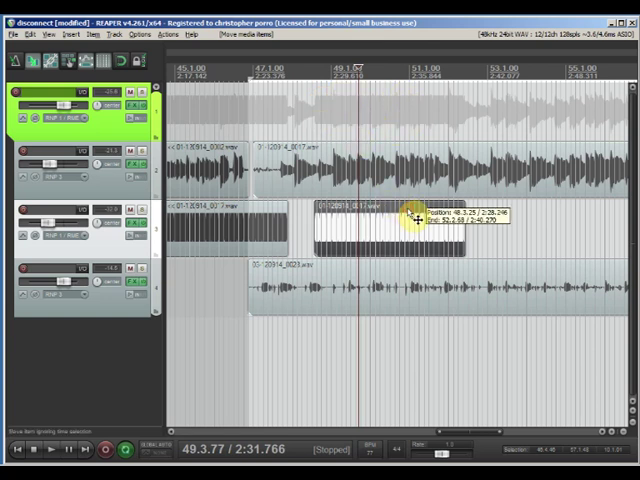
drag(410, 220, 376, 220)
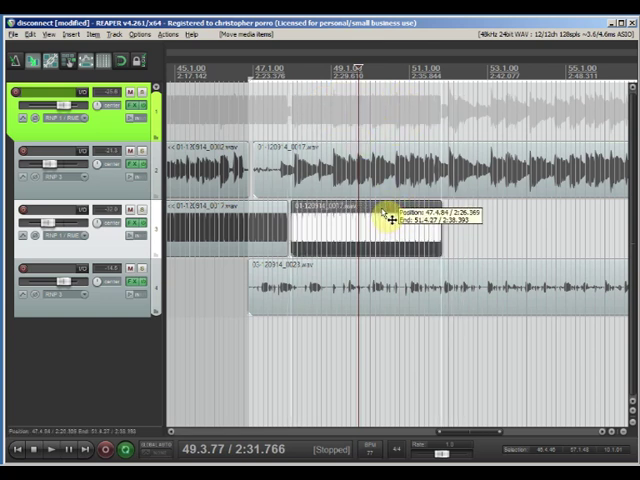